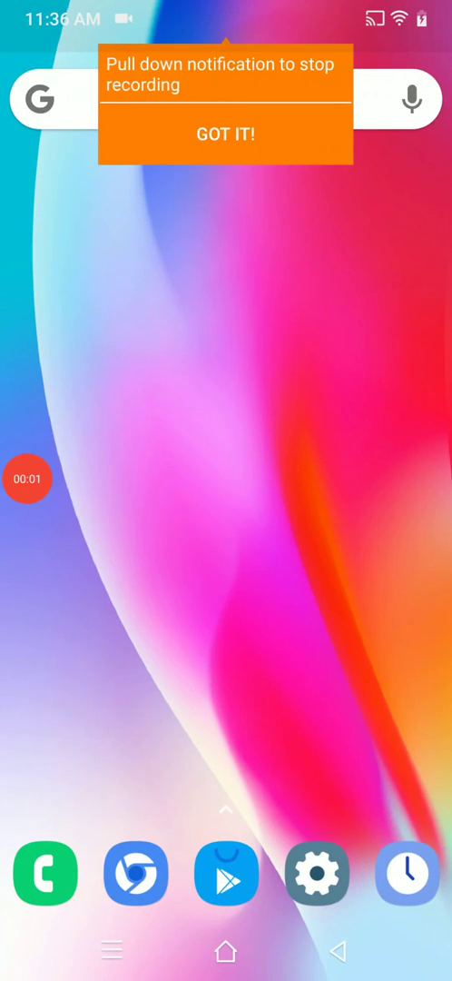
- Dismiss the screen-recording notice with GOT IT! before heading into Settings
left_click(225, 133)
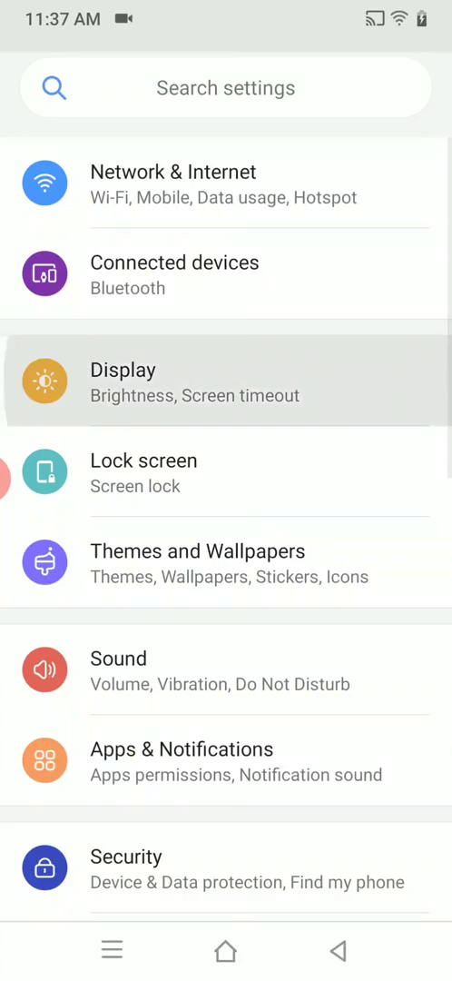
- View the Display settings with the Dark device theme, then bring up the app drawer
left_click(124, 381)
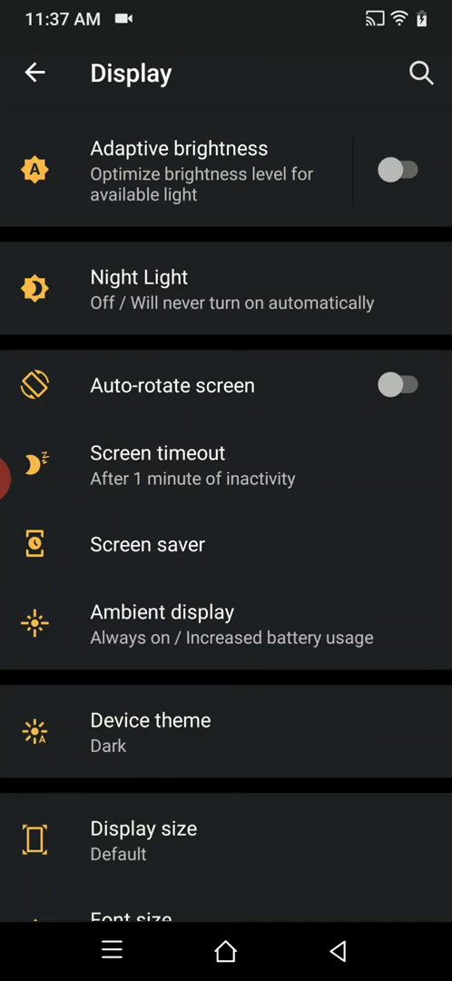
left_click(151, 732)
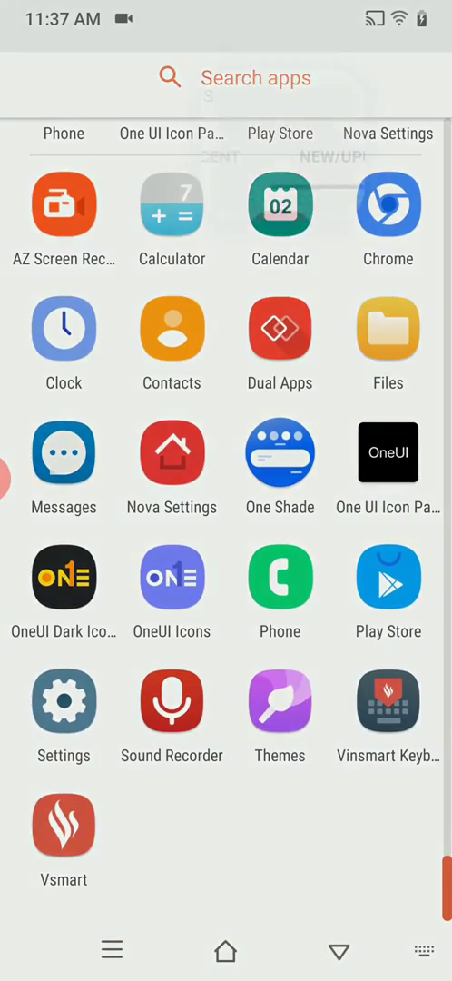
- Search the app drawer for 'money', clear the query, and reach Settings' Software information (Android 9, VOS 2.5)
type("money")
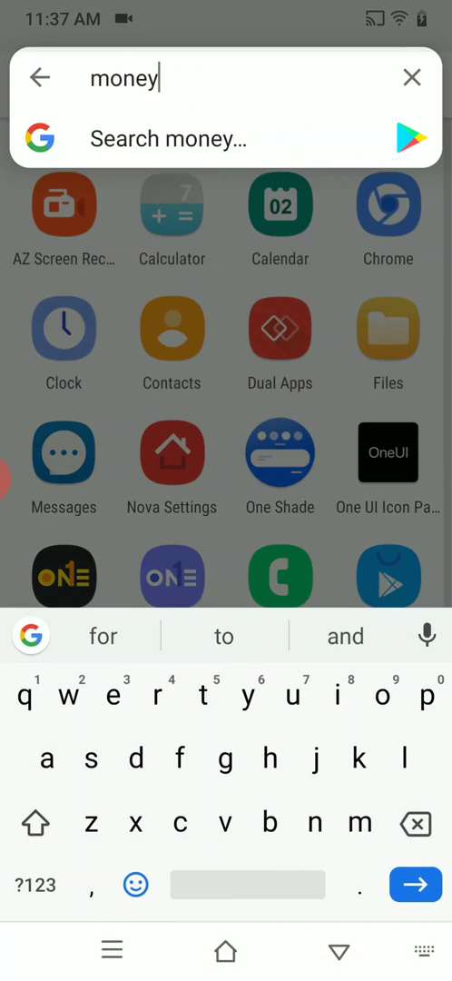
left_click(410, 76)
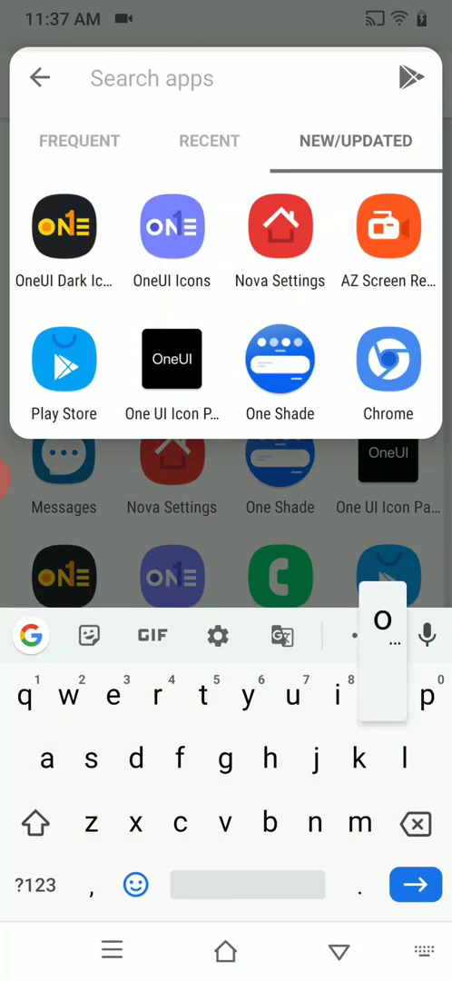
left_click(279, 359)
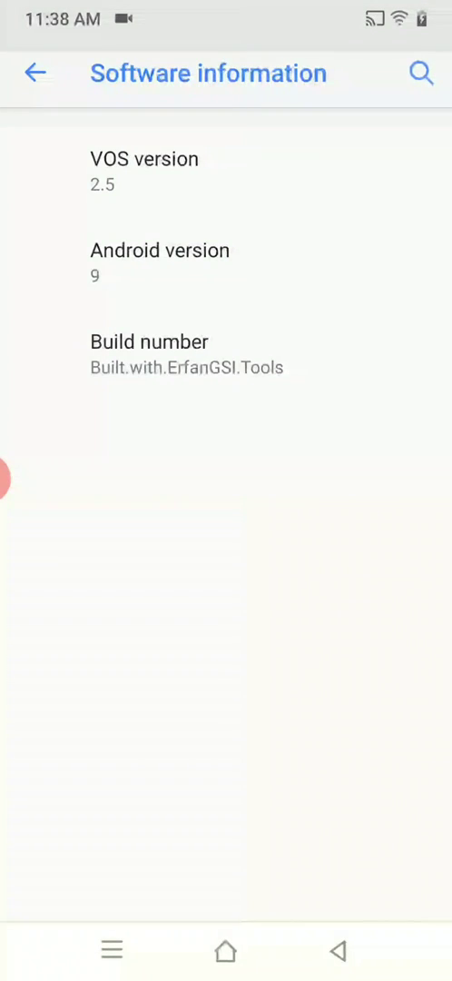
- View the Android version details (patch January 1, 2020, kernel 4.14.81), close them, and return Home
left_click(160, 262)
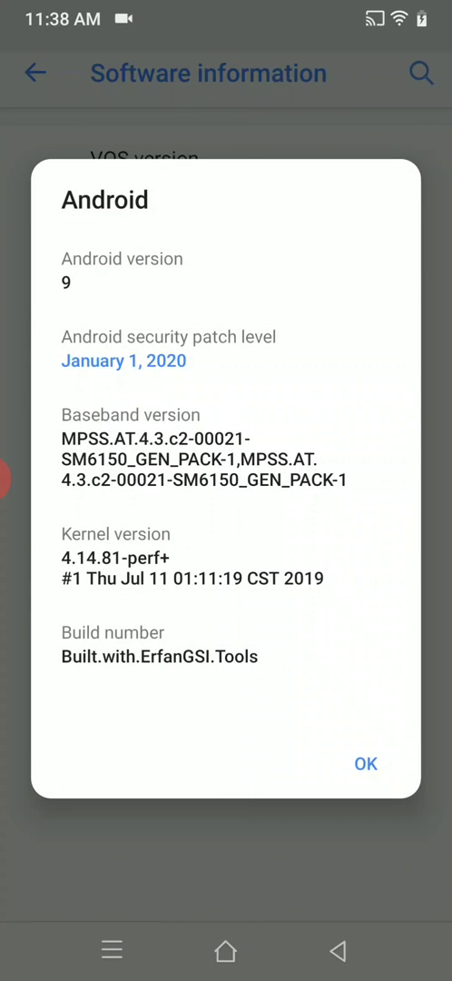
left_click(365, 763)
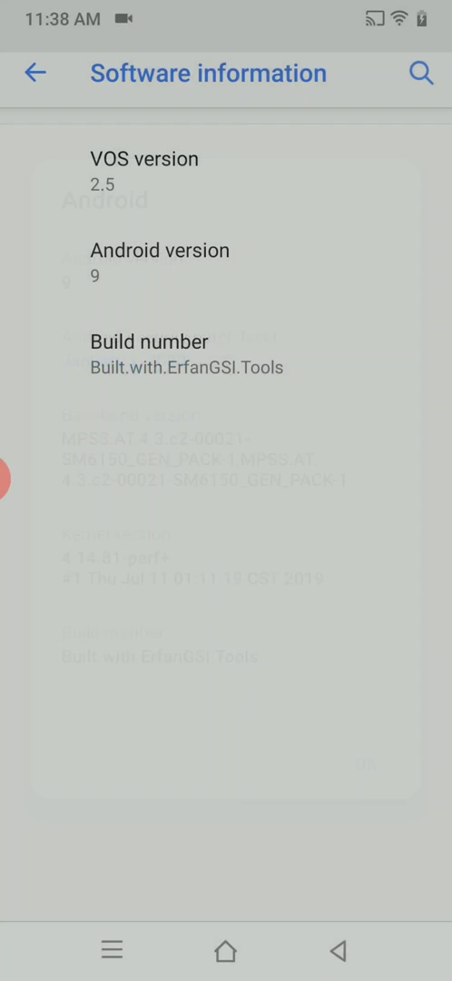
left_click(363, 762)
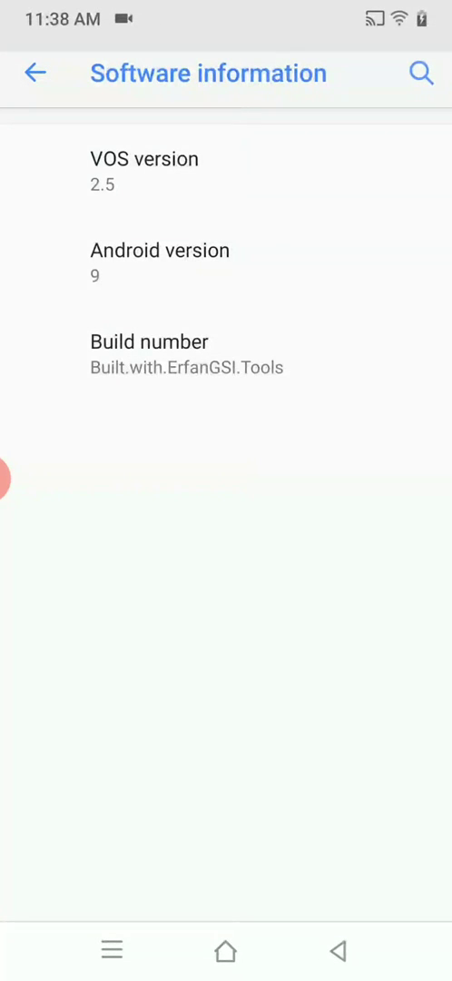
left_click(225, 951)
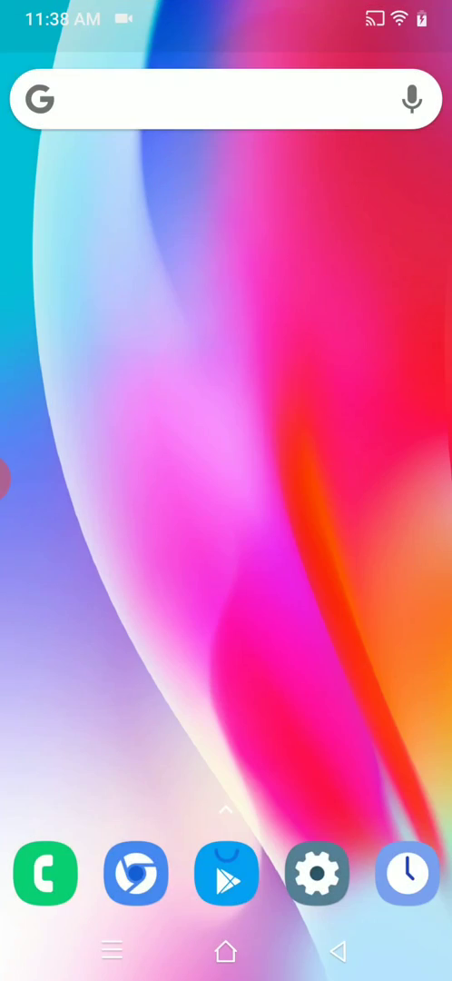
- Browse the Play Store's For you feed to the Liv Dark Substratum theme listing, back out, and return Home
left_click(225, 871)
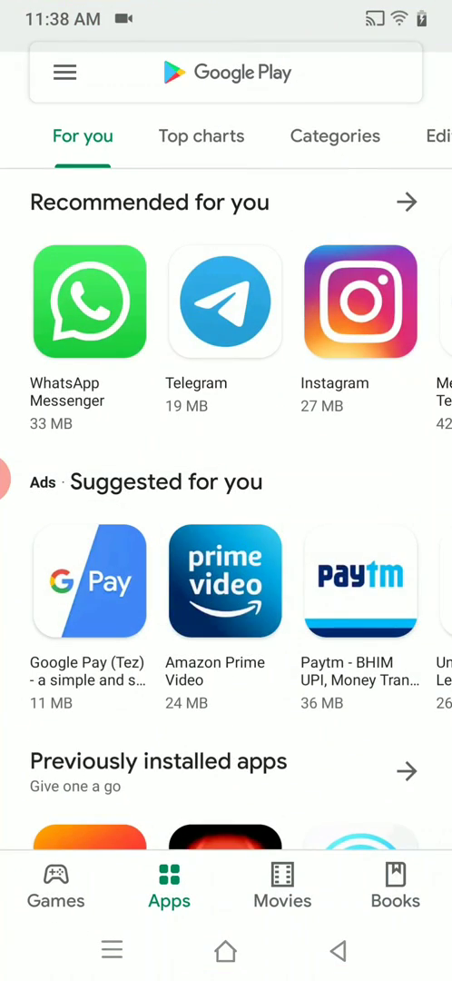
scroll("down", 3)
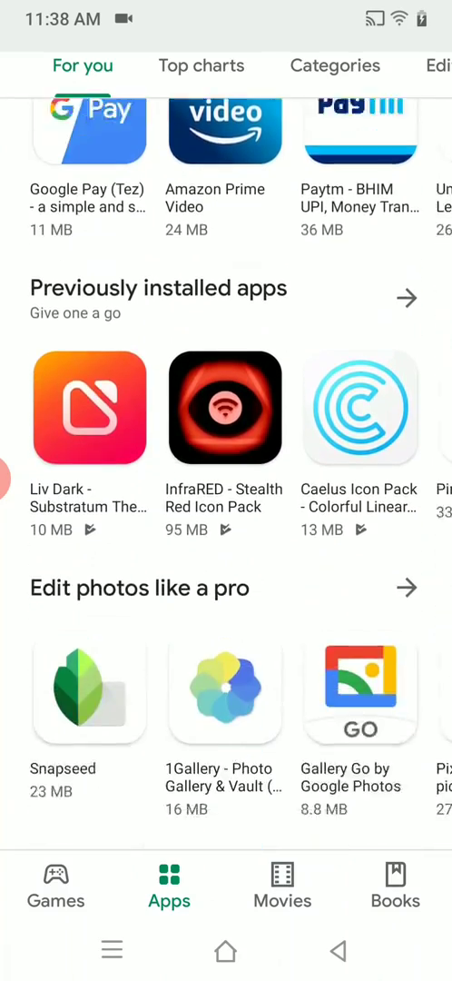
left_click(89, 408)
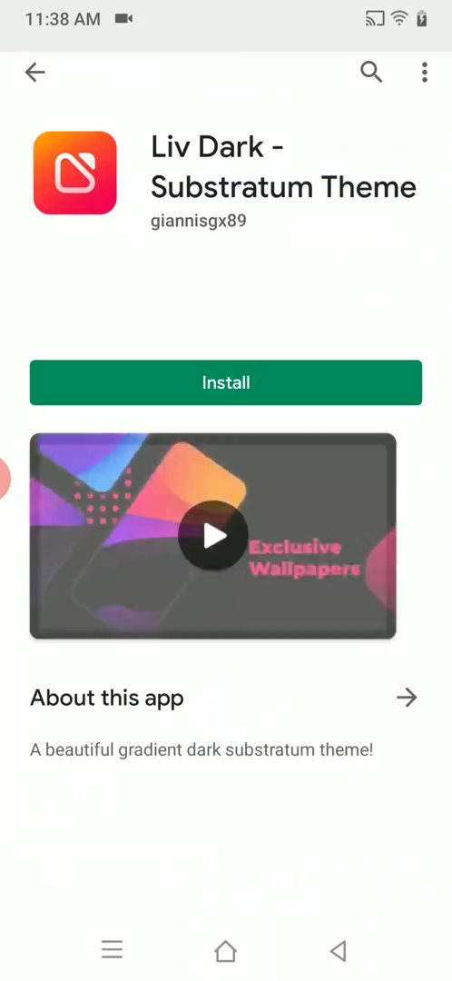
left_click(35, 73)
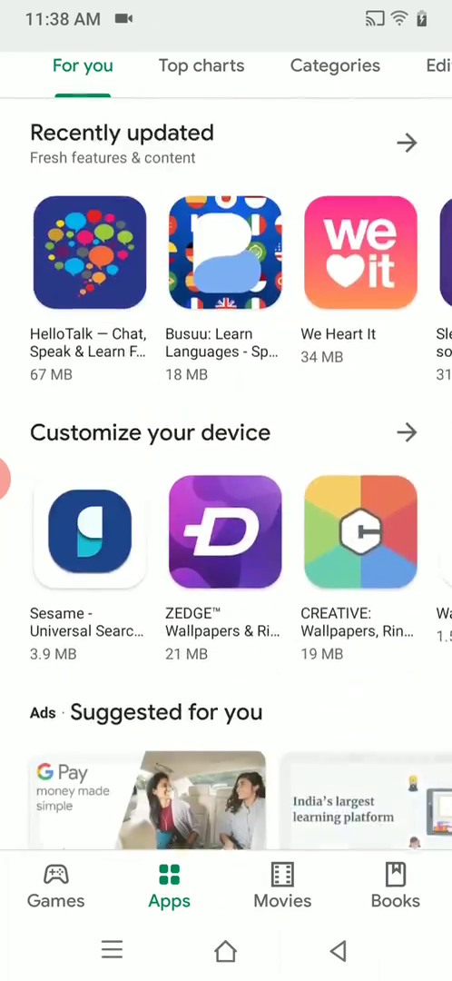
left_click(225, 952)
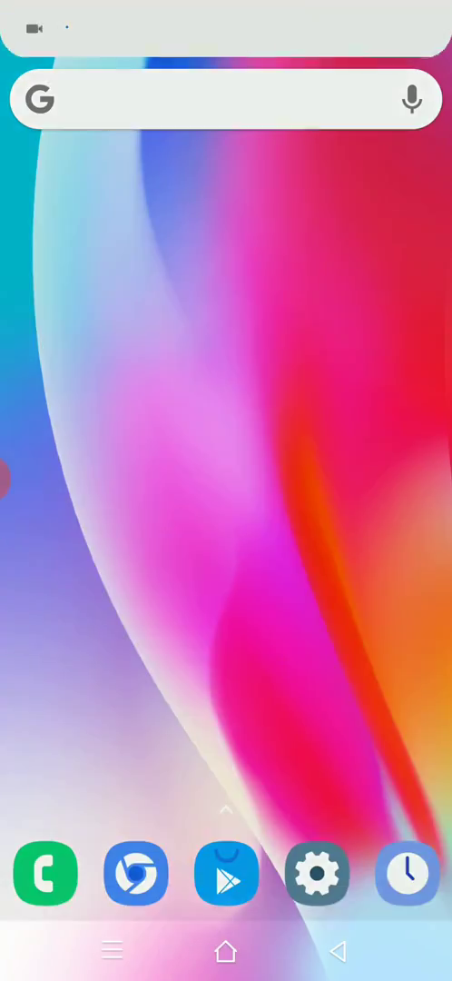
- Reach the Lock screen settings showing Screen lock set to Swipe and Face recognition
left_click(316, 872)
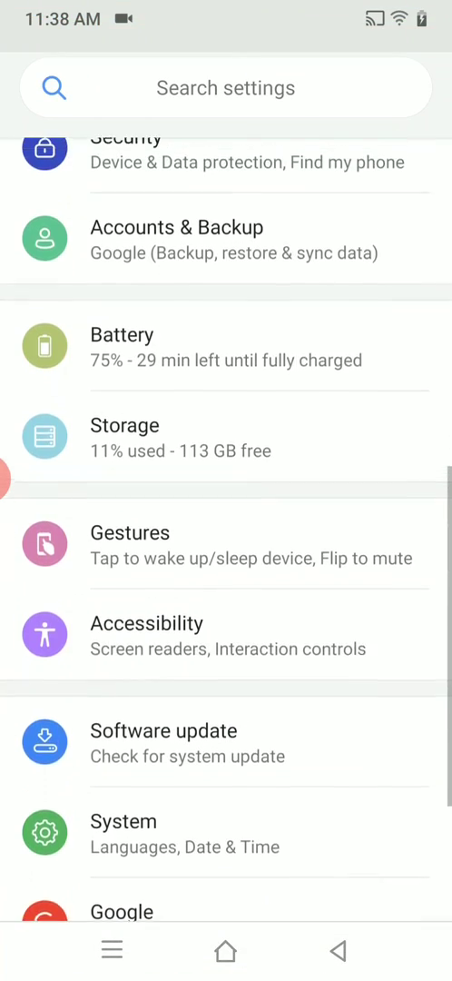
scroll("up", 3)
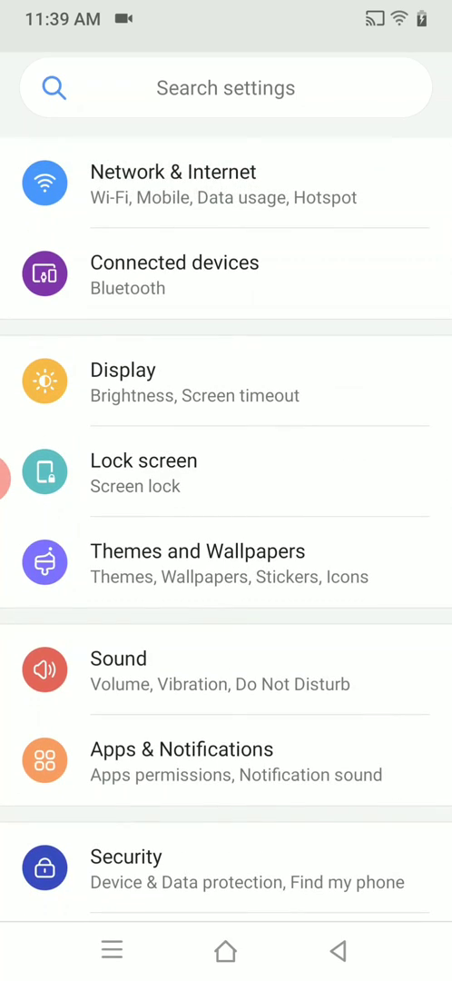
left_click(143, 461)
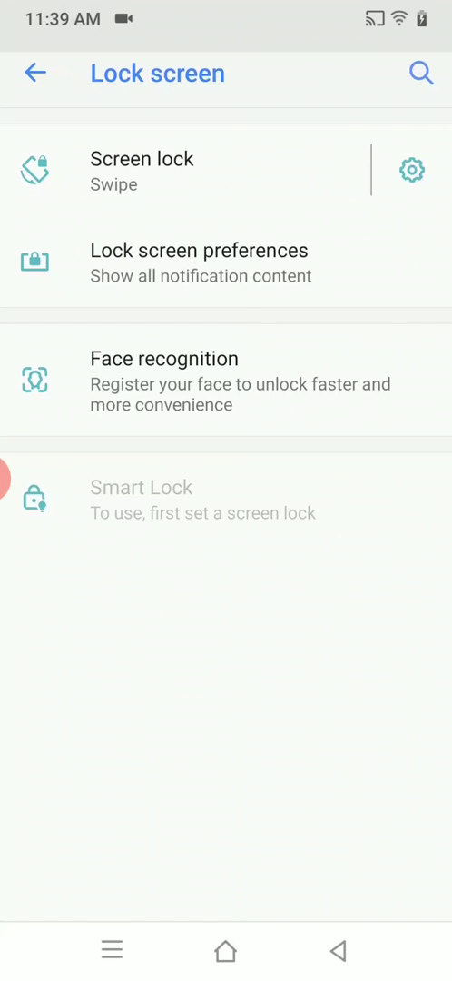